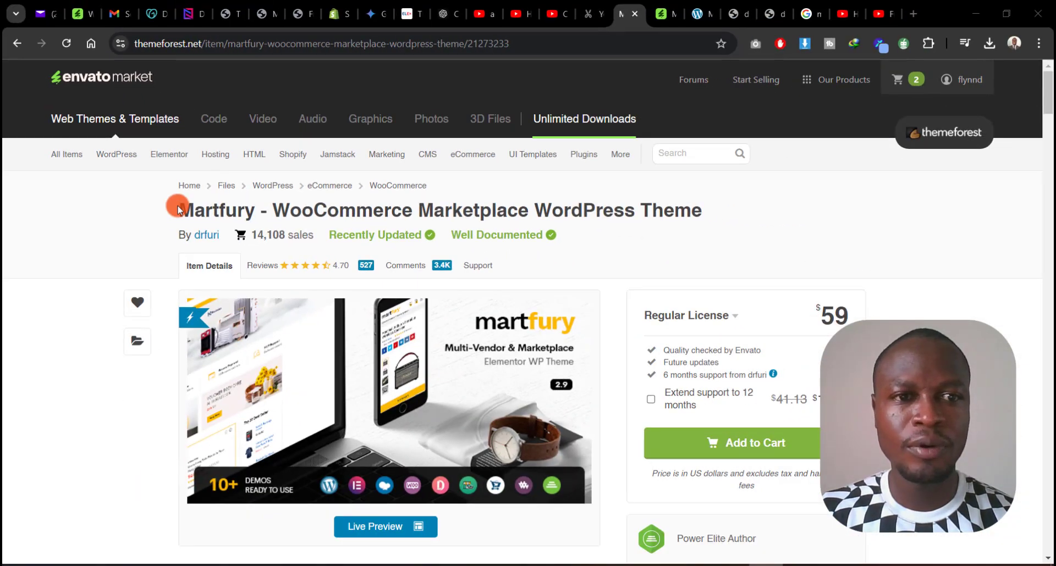
Step: Review the WordPress themes list showing Martfury as the active theme
double_click(215, 210)
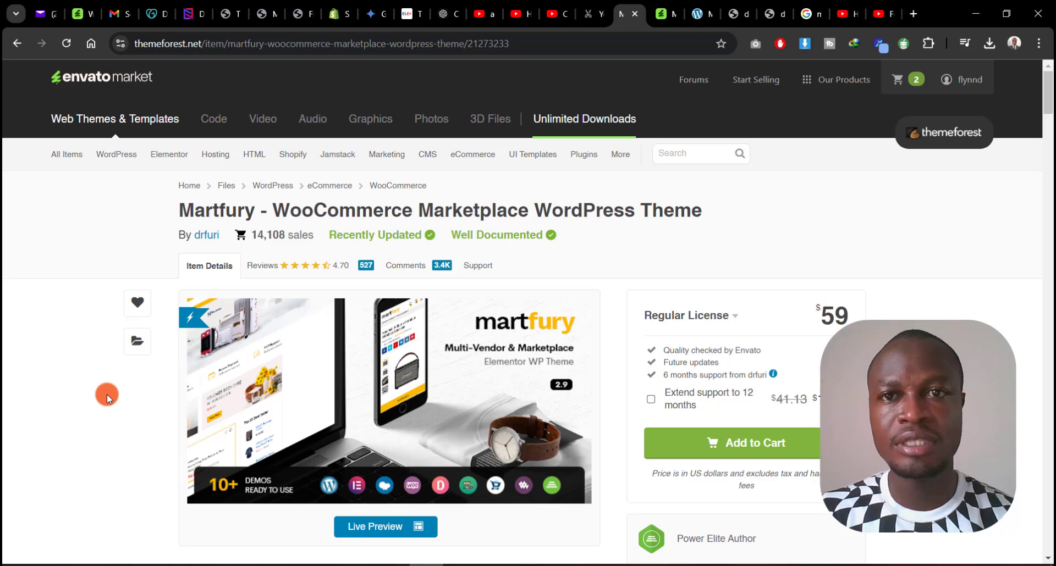
mouse_move(258, 237)
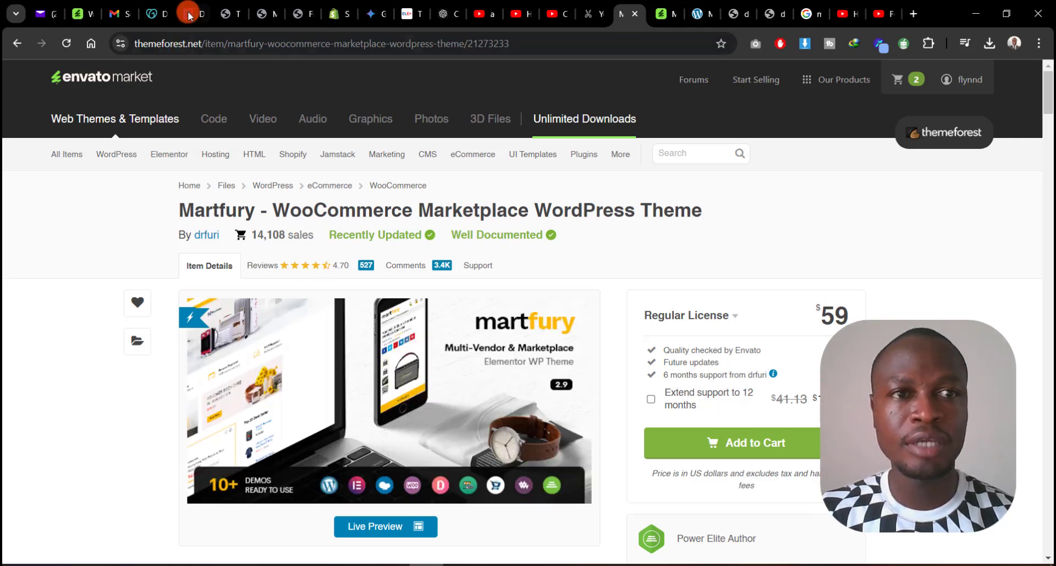
left_click(231, 13)
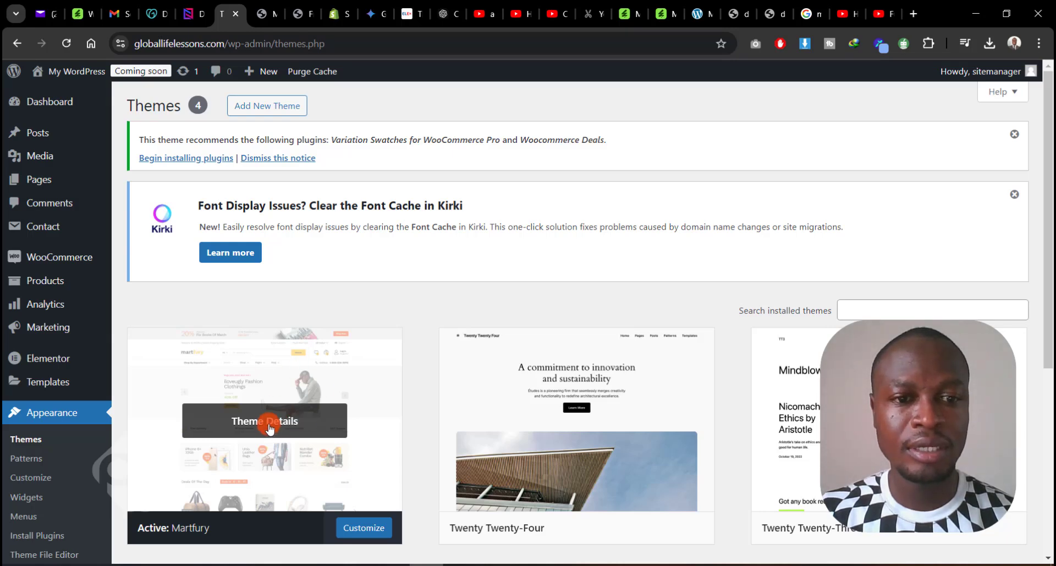
scroll("down", 3)
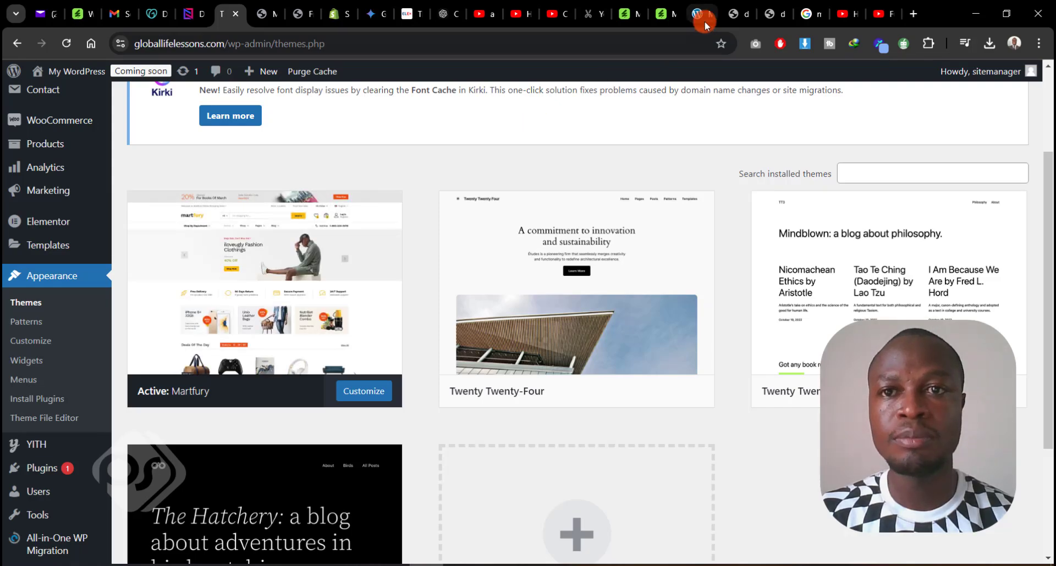
Step: Bring up the Martfury preview page and look through its grid of demo store layouts
left_click(665, 13)
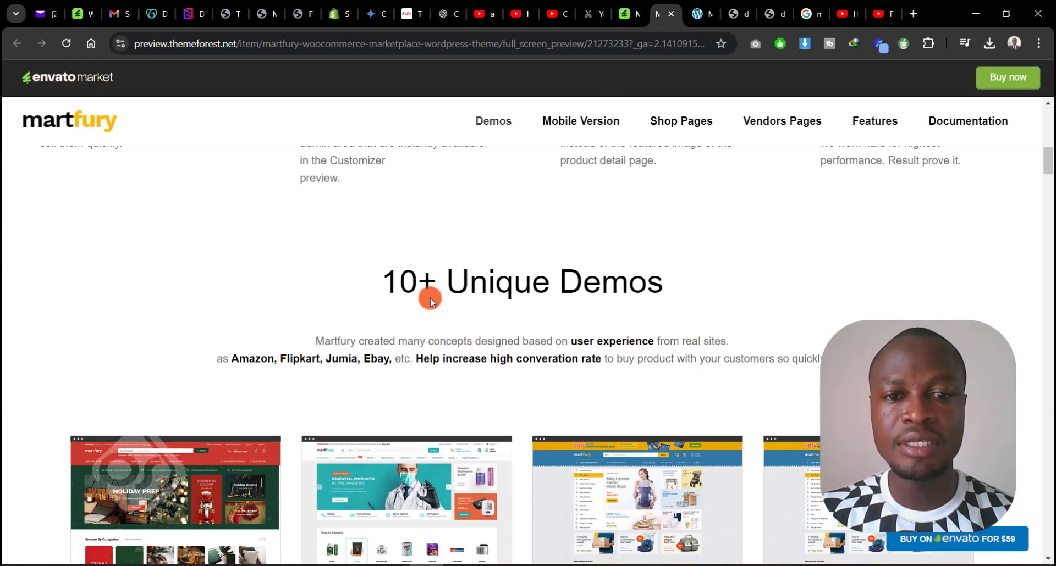
scroll("down", 3)
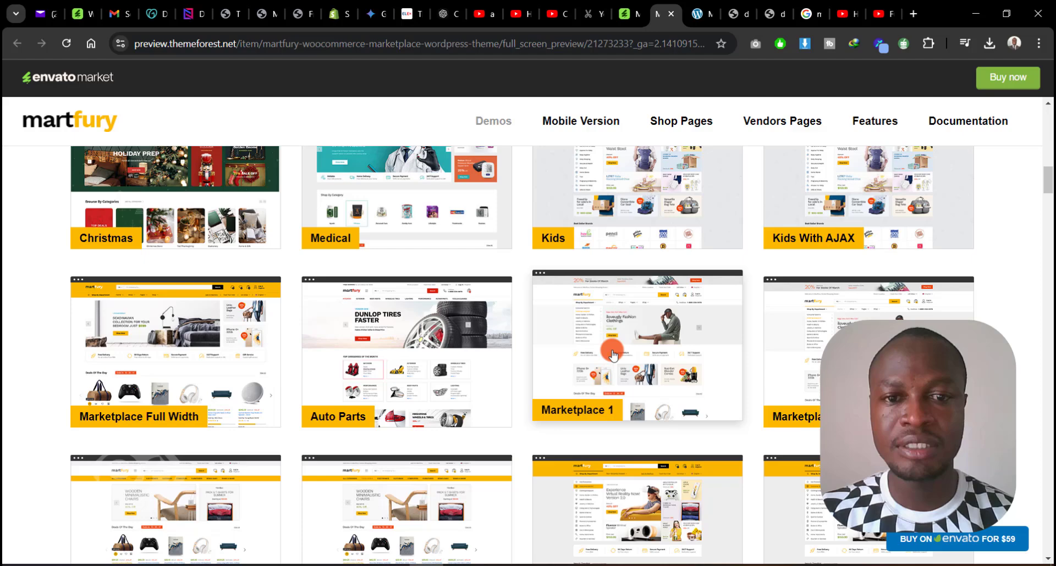
scroll("down", 3)
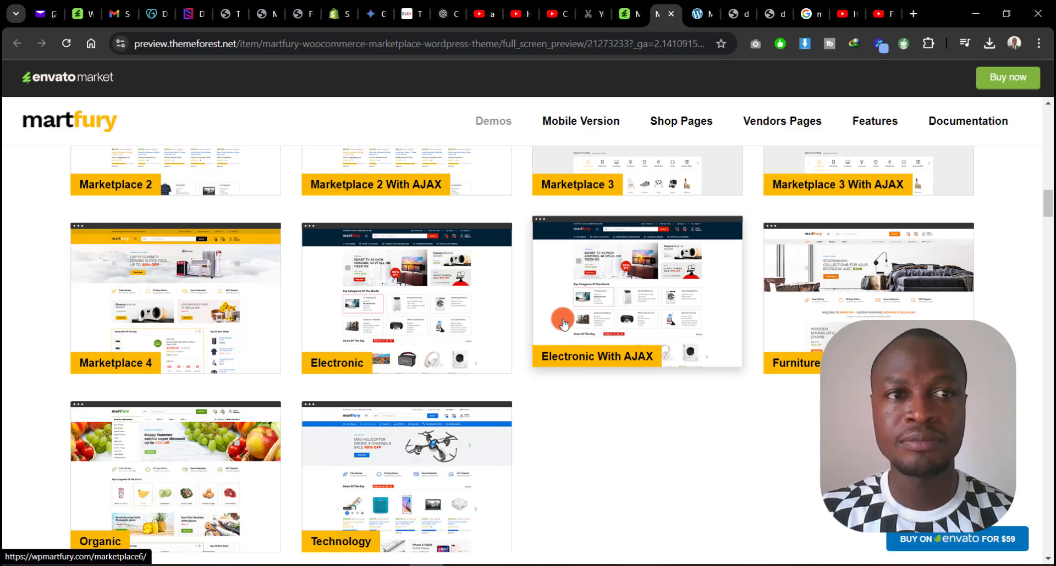
mouse_move(229, 18)
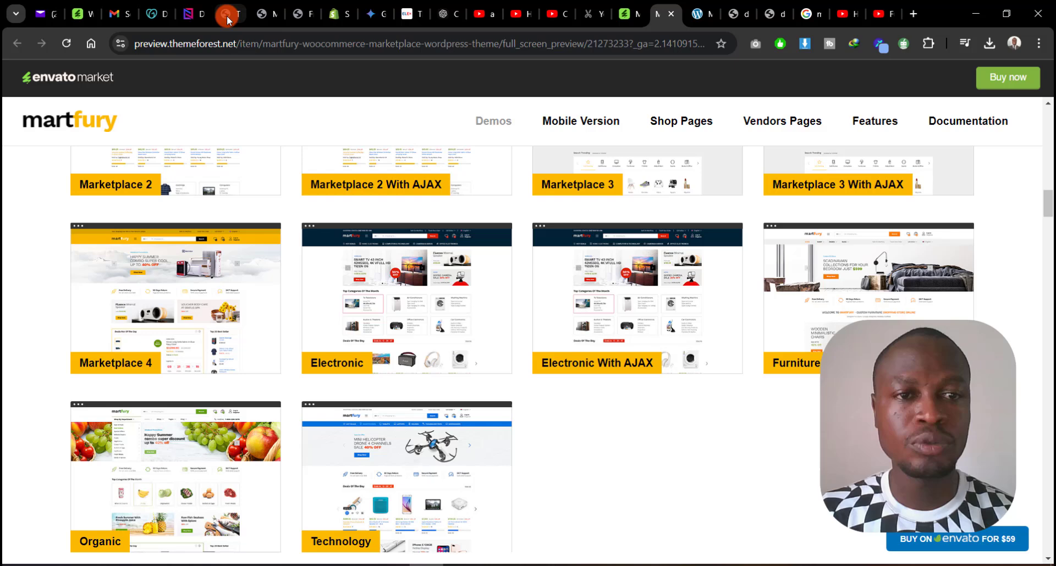
Step: Go from the themes list to Plugins > Add New and show the plugin zip upload form
left_click(230, 13)
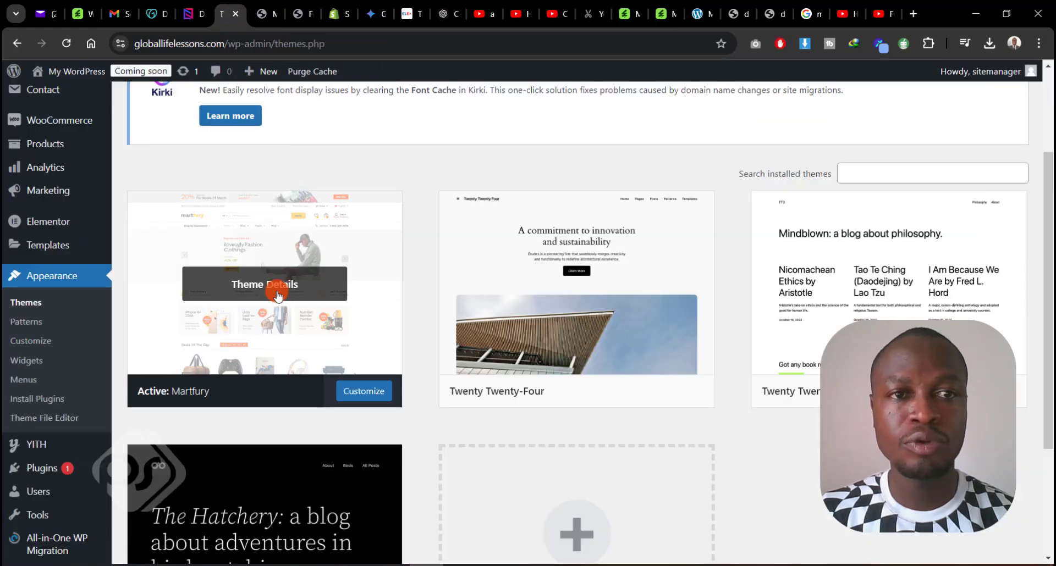
mouse_move(644, 106)
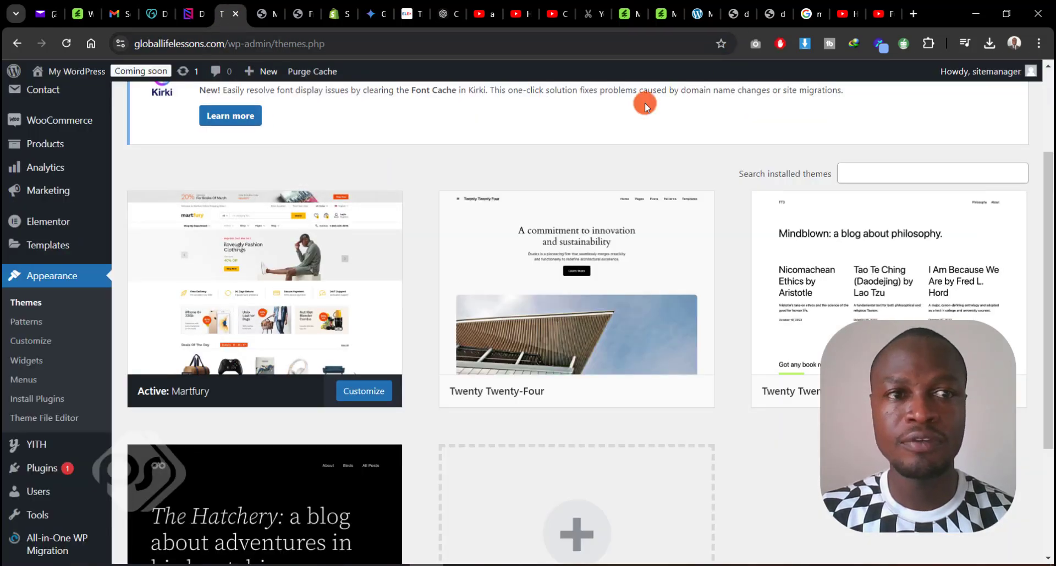
mouse_move(26, 323)
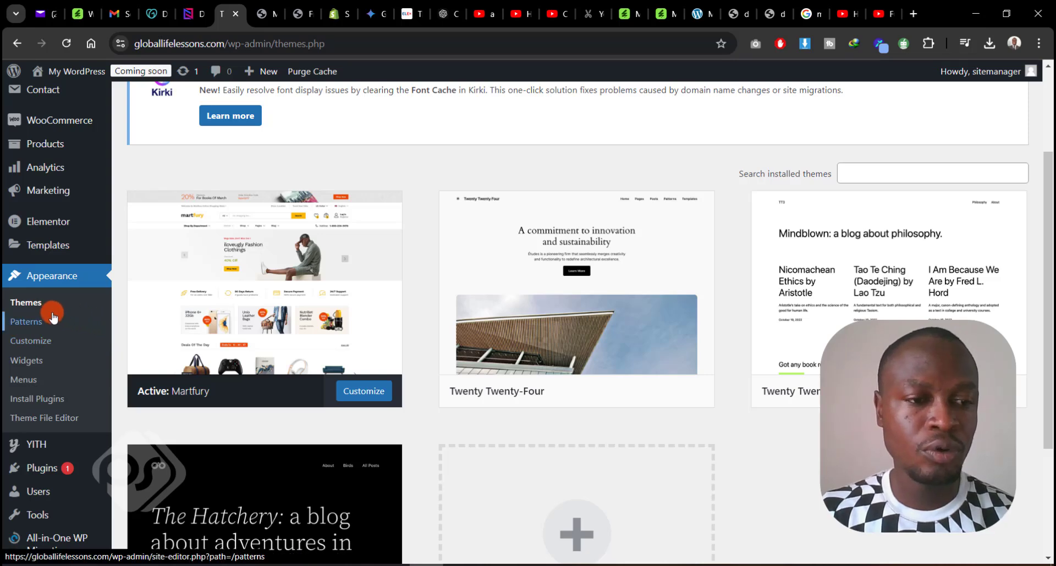
mouse_move(45, 418)
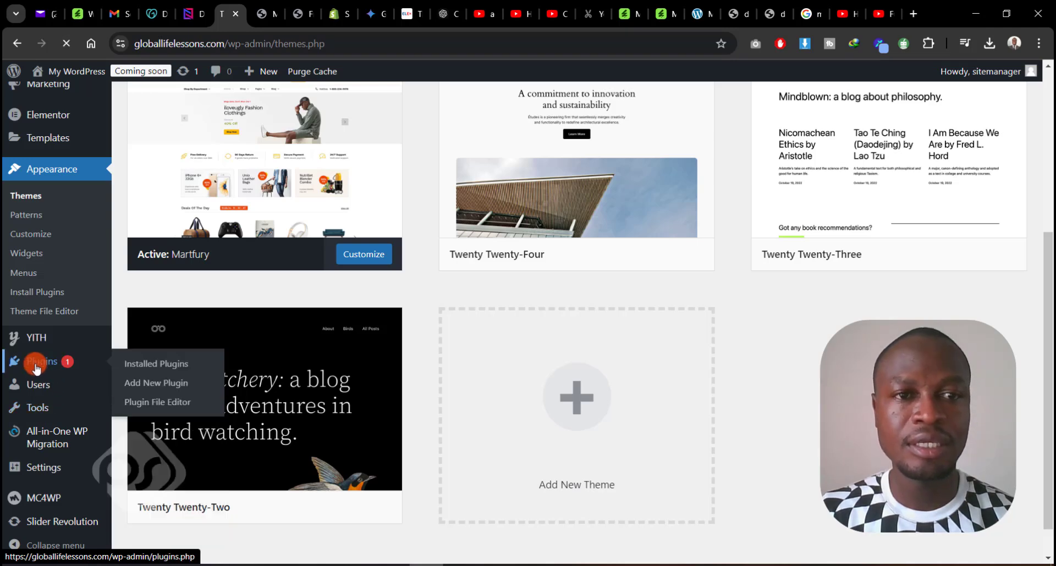
left_click(155, 364)
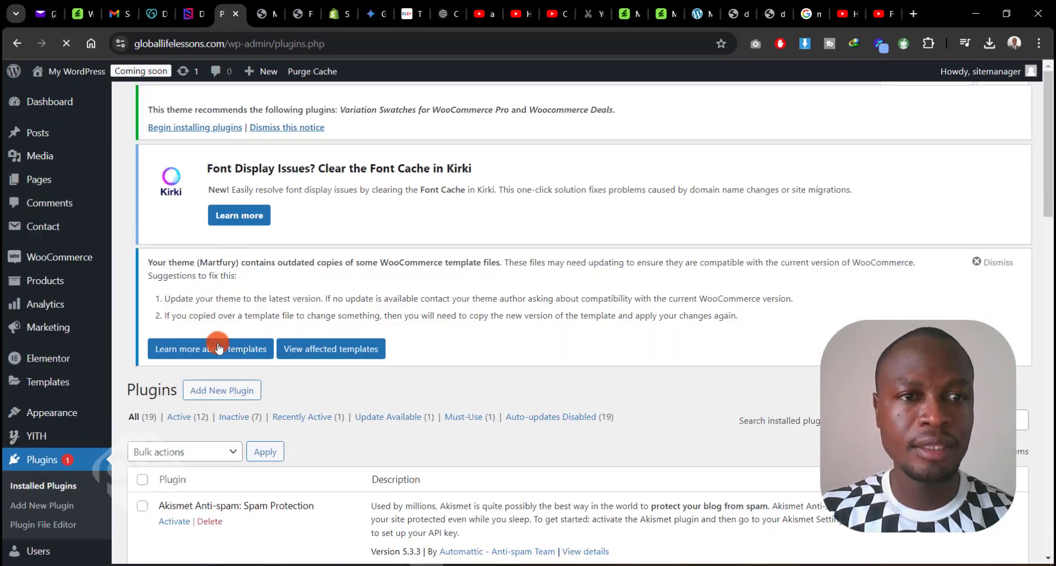
scroll("up", 3)
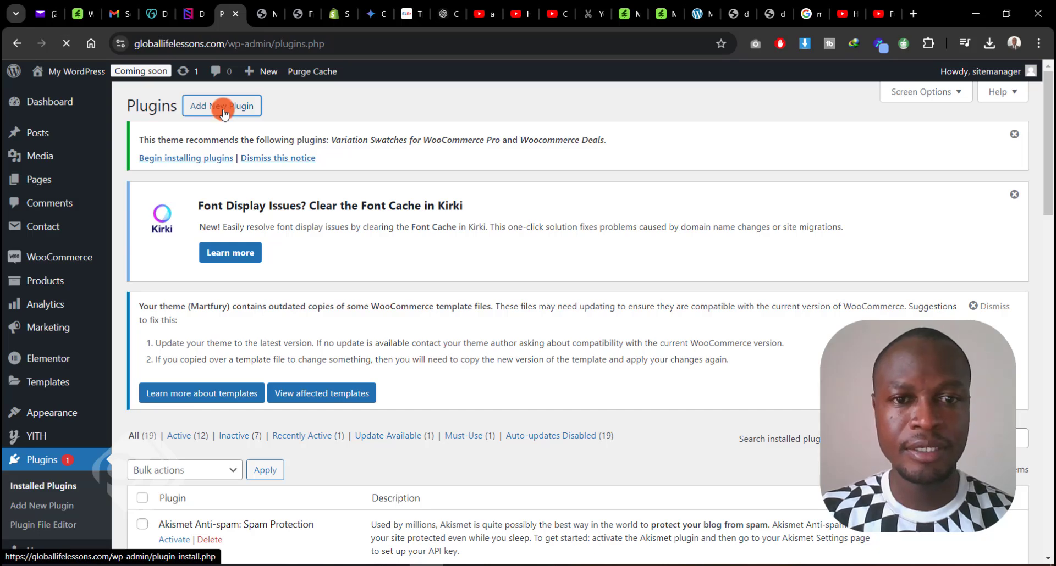
left_click(222, 106)
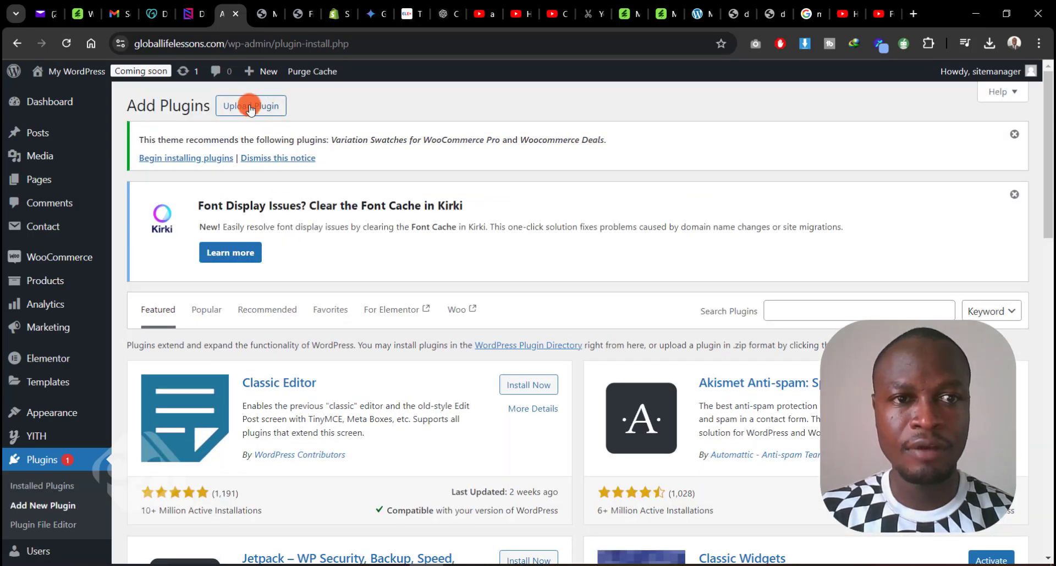
left_click(251, 106)
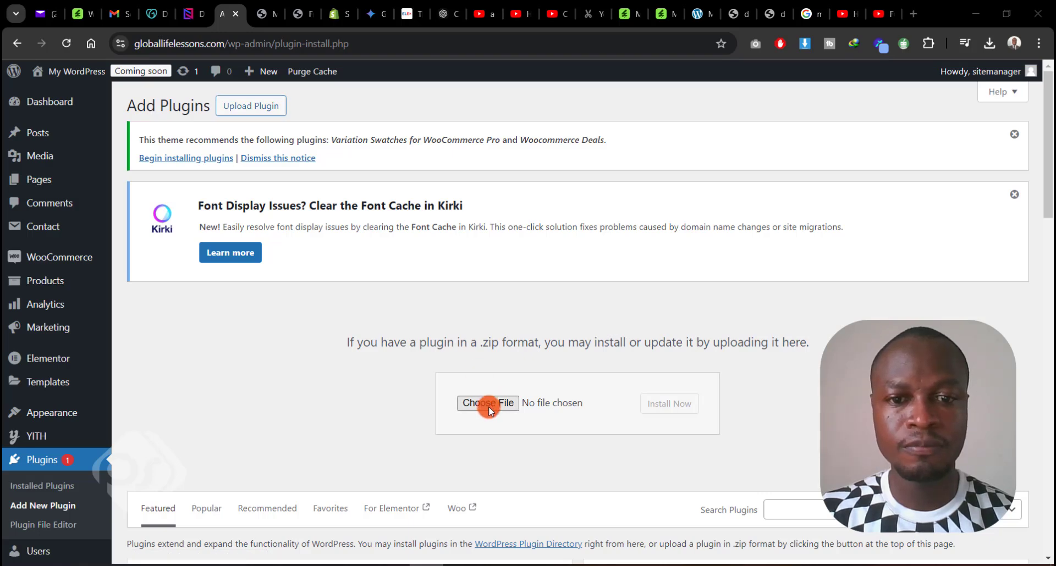
Step: Browse to Martfury-Package > Plugins and choose soo-demo-importer.zip as the upload file
left_click(487, 403)
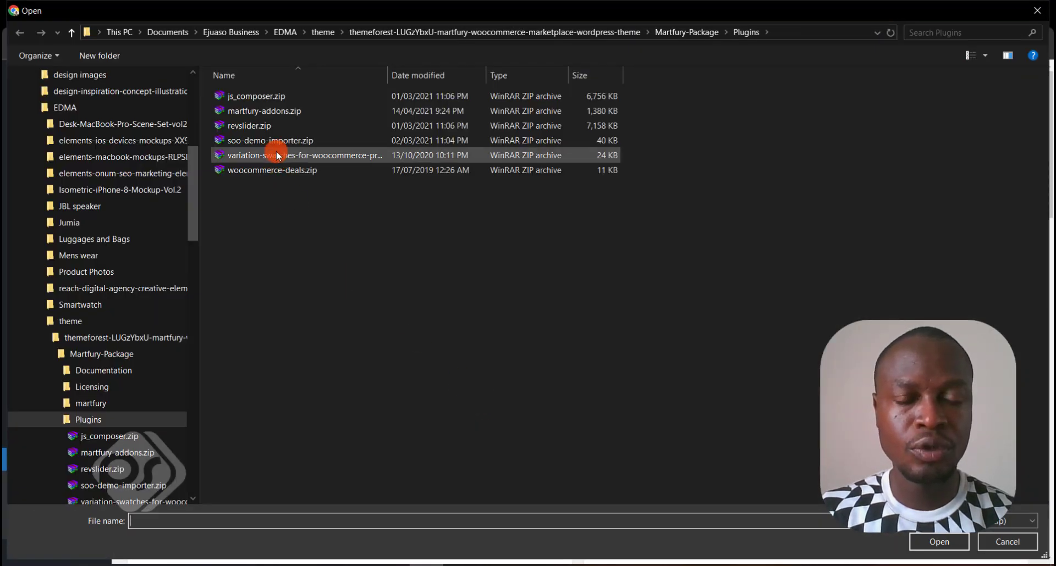
mouse_move(273, 95)
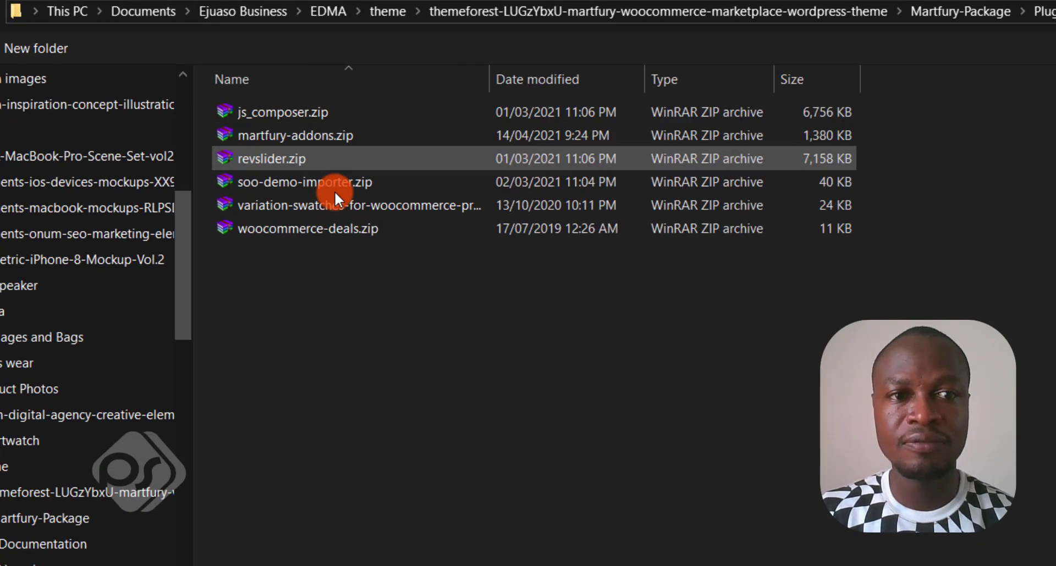
left_click(306, 182)
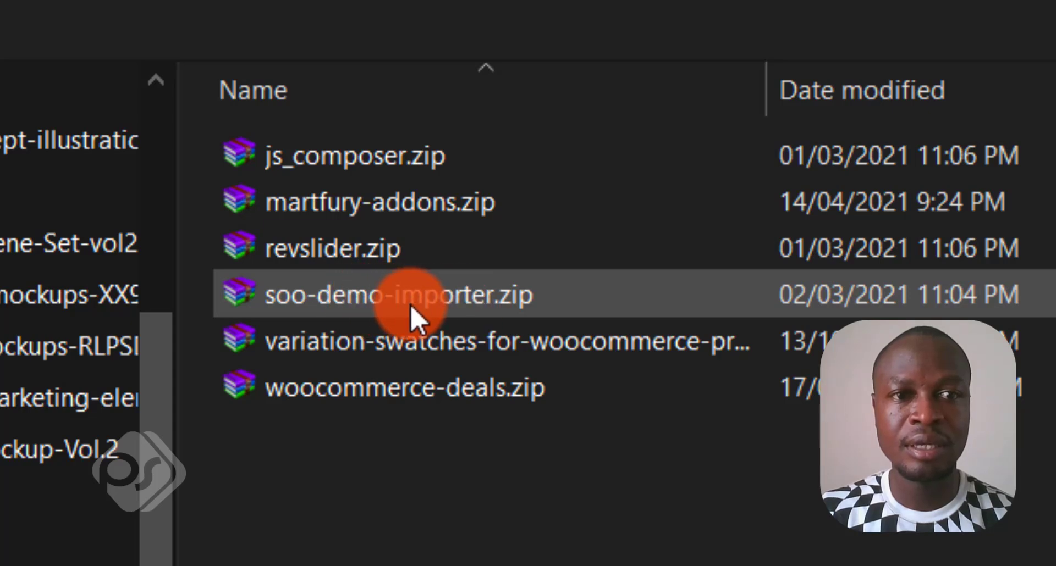
mouse_move(458, 303)
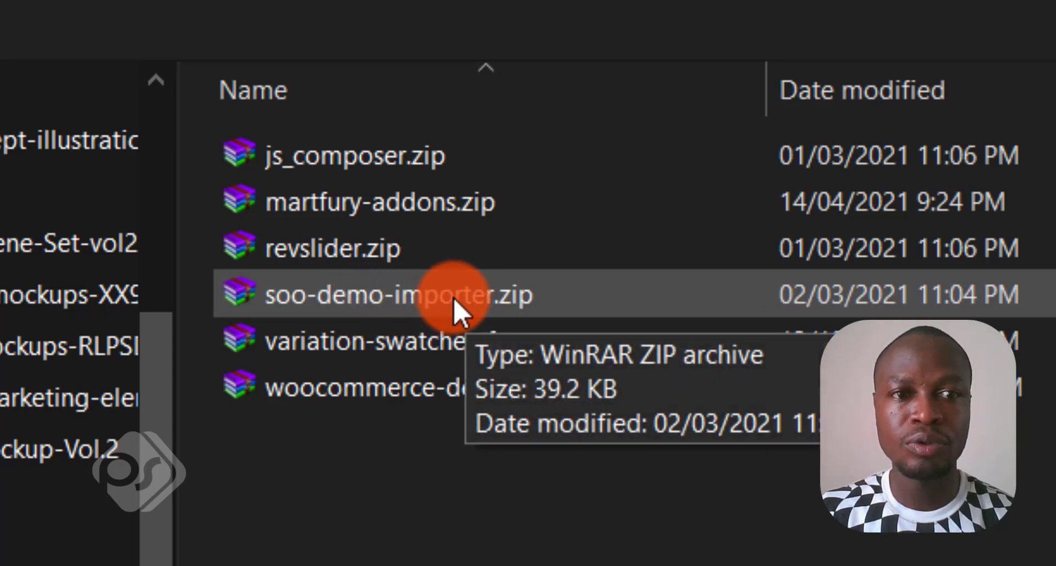
mouse_move(350, 310)
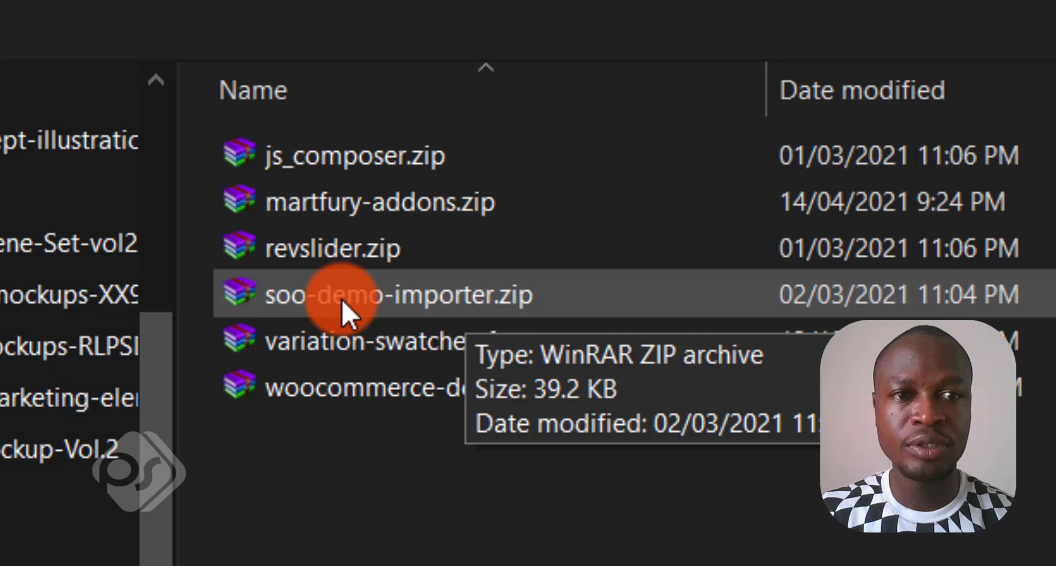
left_click(344, 296)
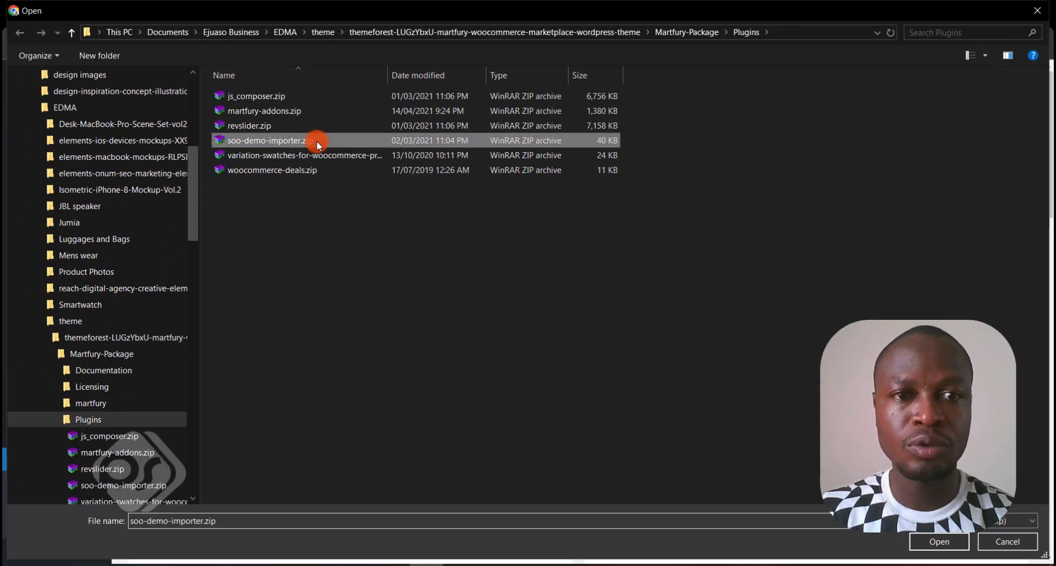
Step: Upload, install and activate the Soo Demo Importer plugin
left_click(938, 541)
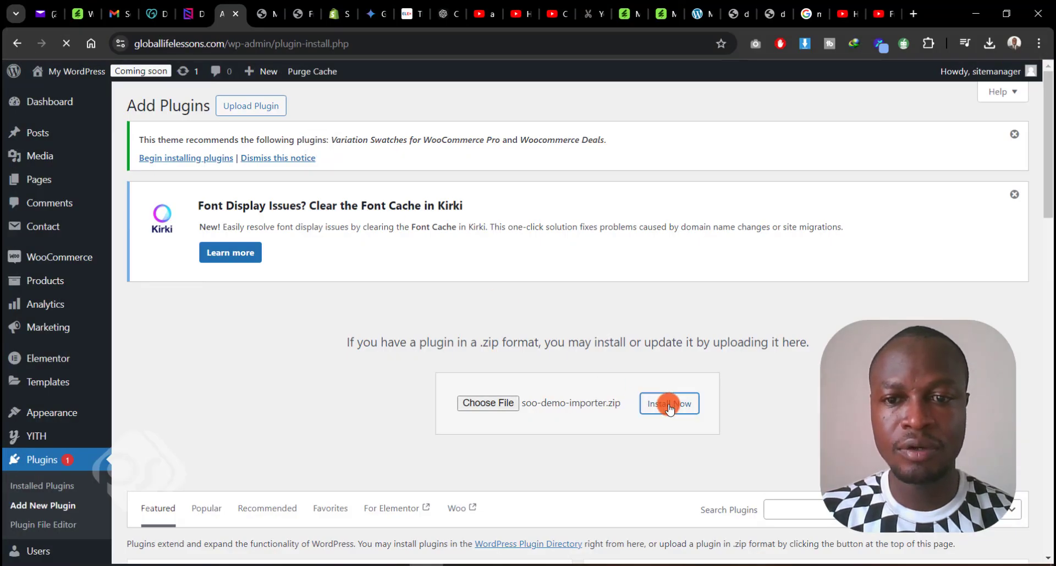
left_click(668, 403)
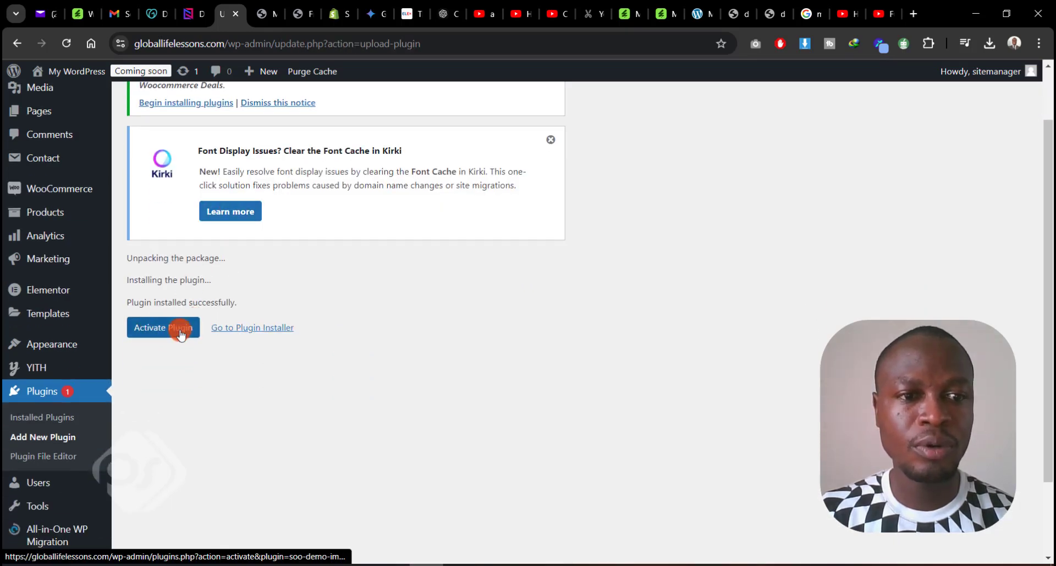
left_click(163, 328)
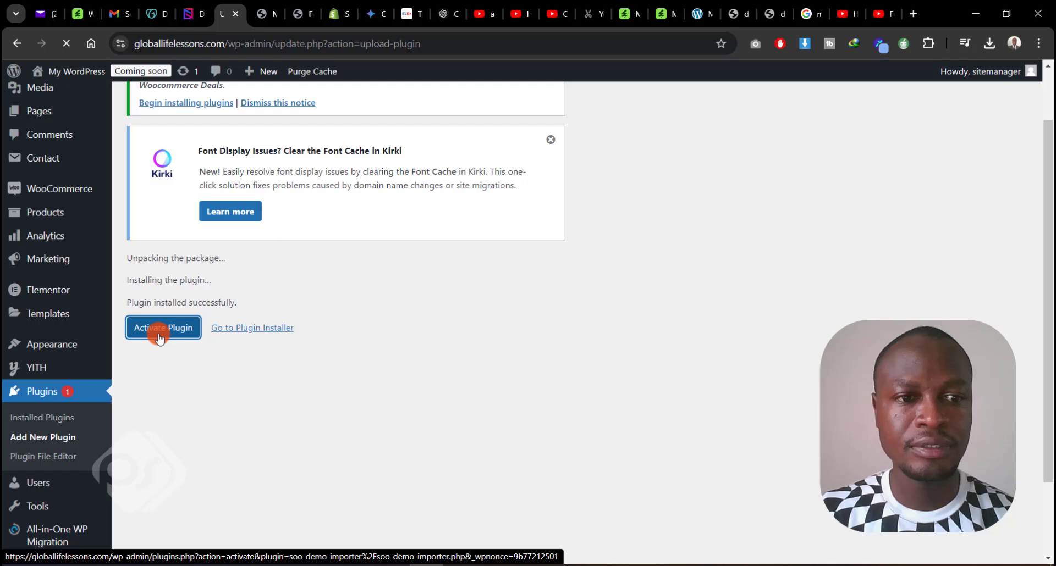
left_click(163, 327)
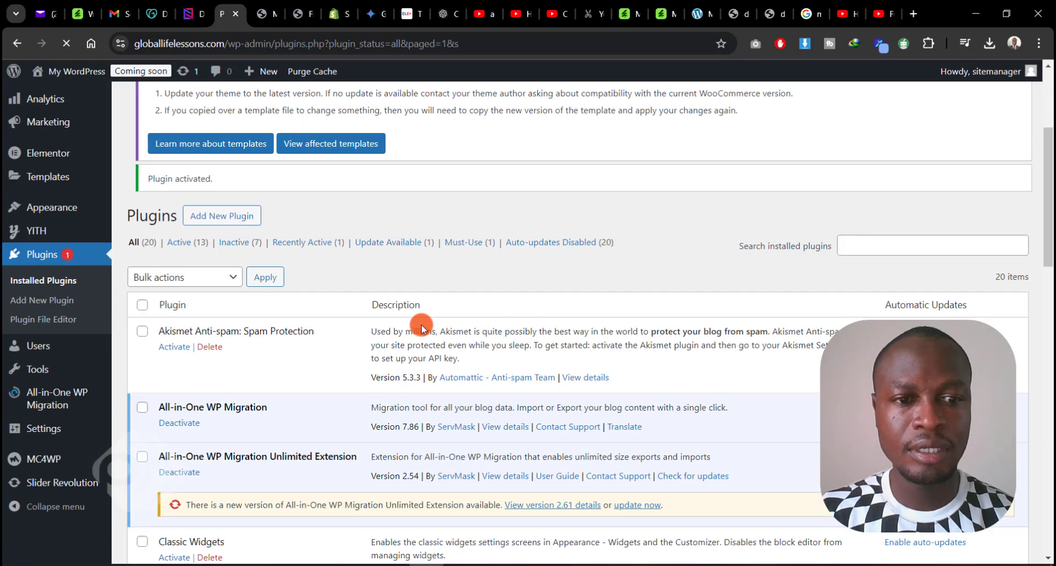
Step: Review the installed plugins list now including Soo Demo Importer
scroll("down", 3)
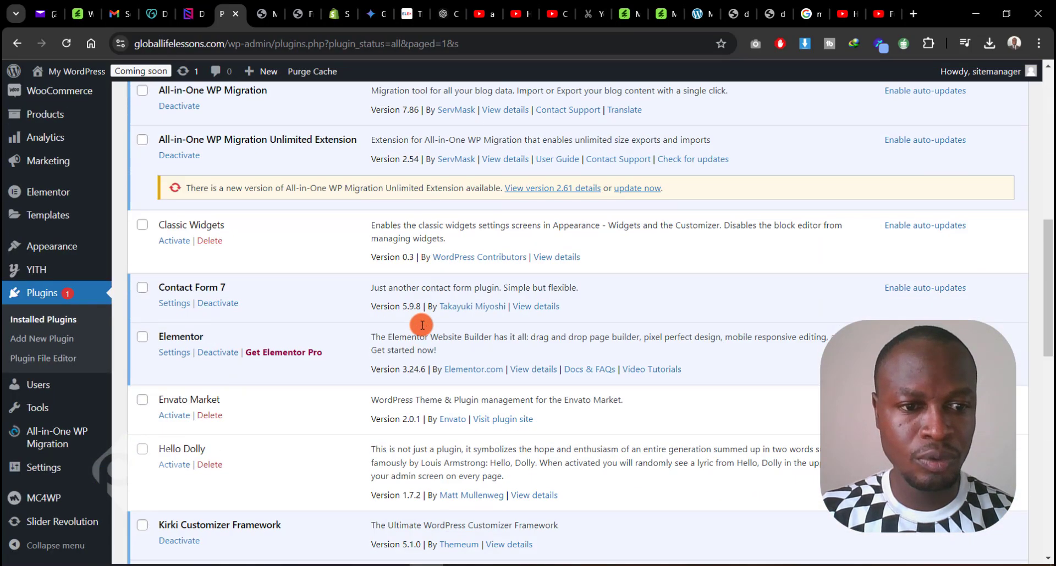
scroll("down", 3)
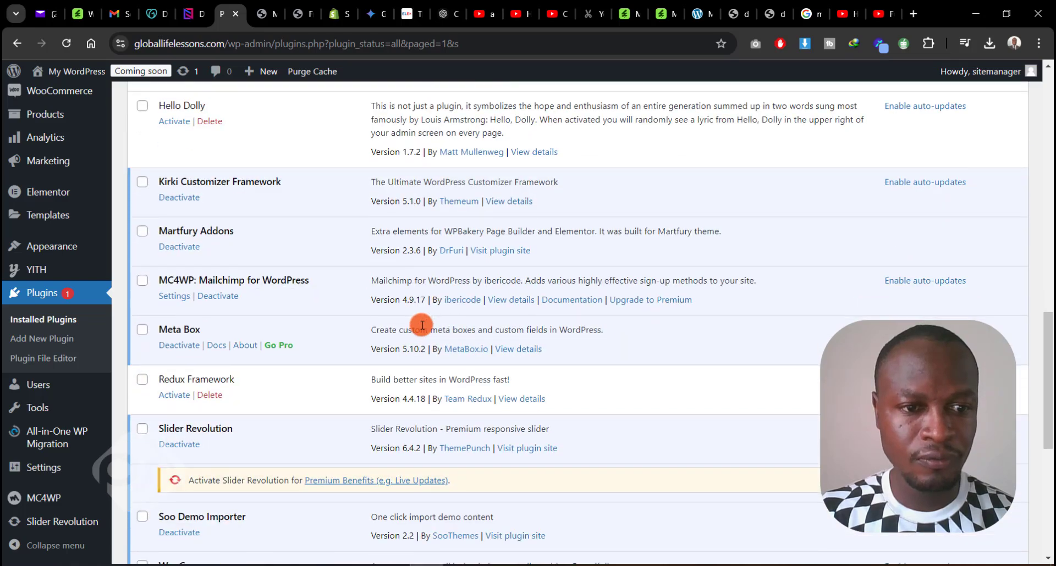
scroll("down", 3)
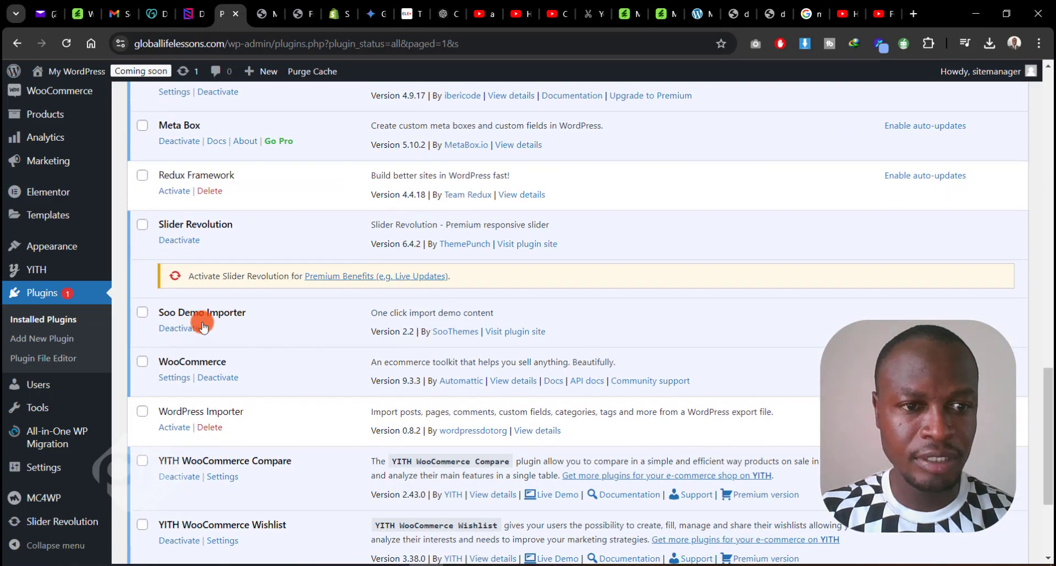
mouse_move(179, 331)
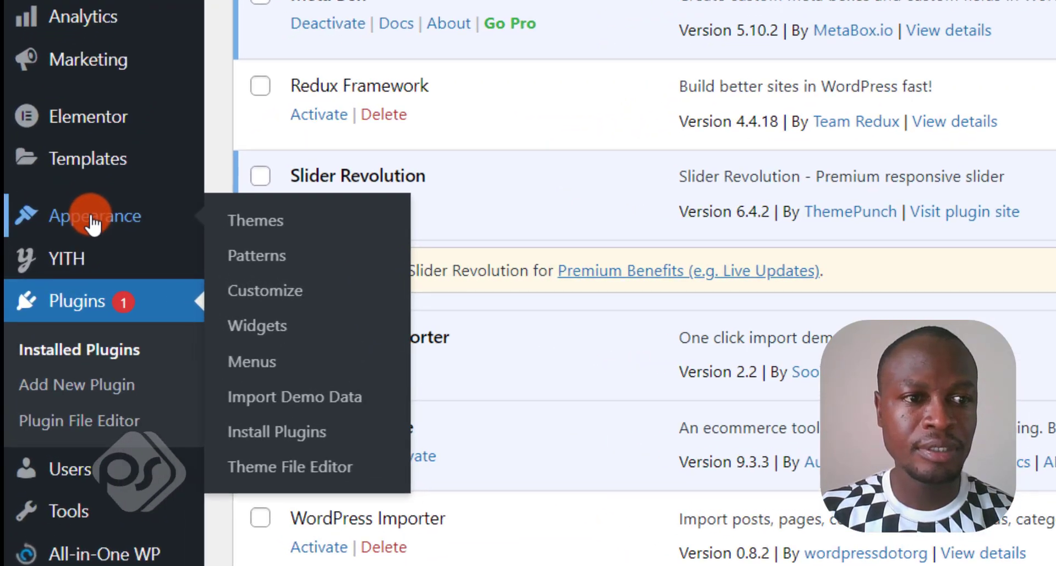
mouse_move(310, 402)
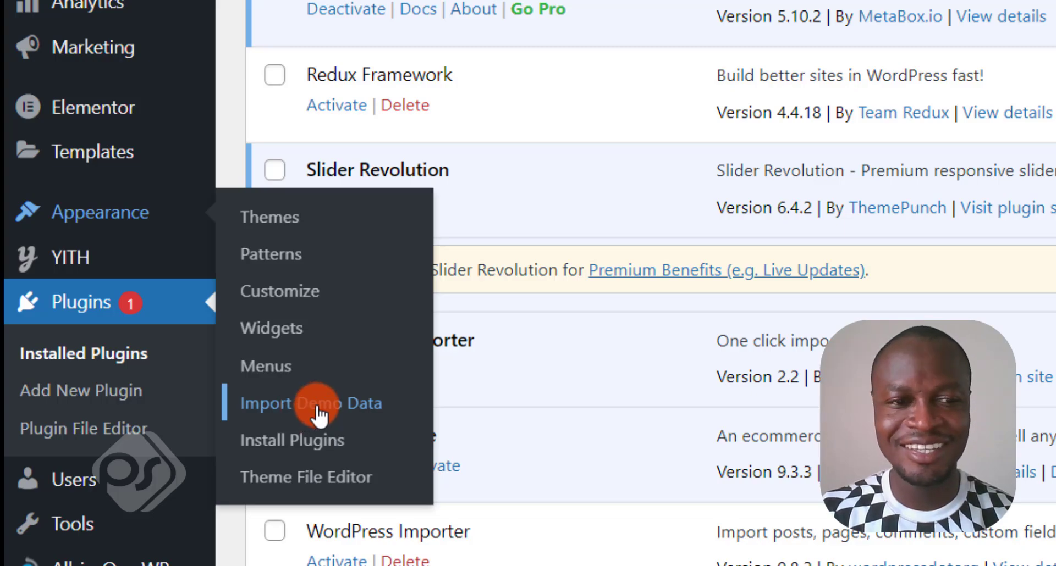
Step: Go to Appearance > Import Demo Data and browse the Martfury Elementor demo layouts
left_click(311, 403)
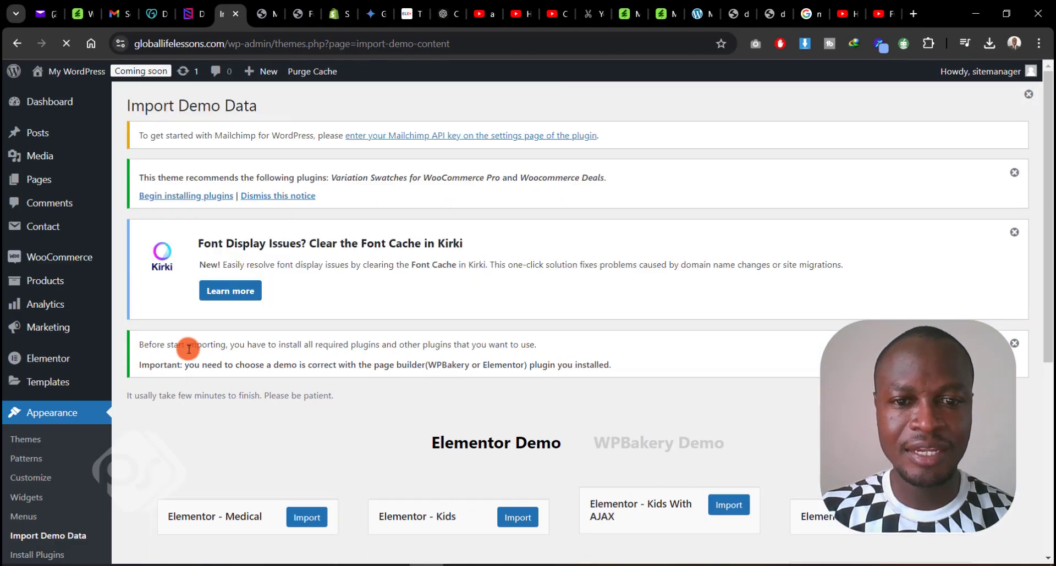
scroll("down", 3)
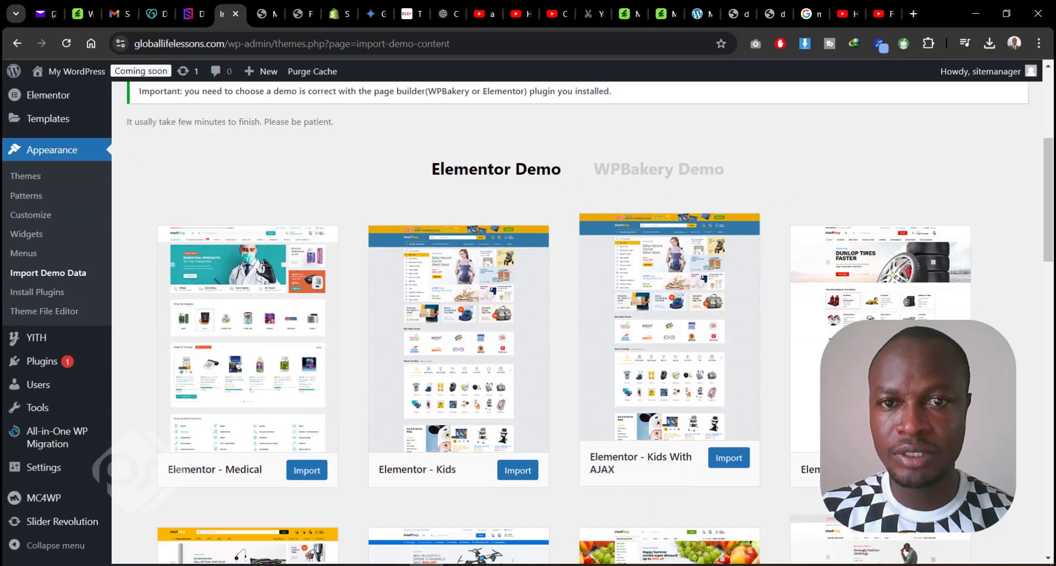
scroll("down", 3)
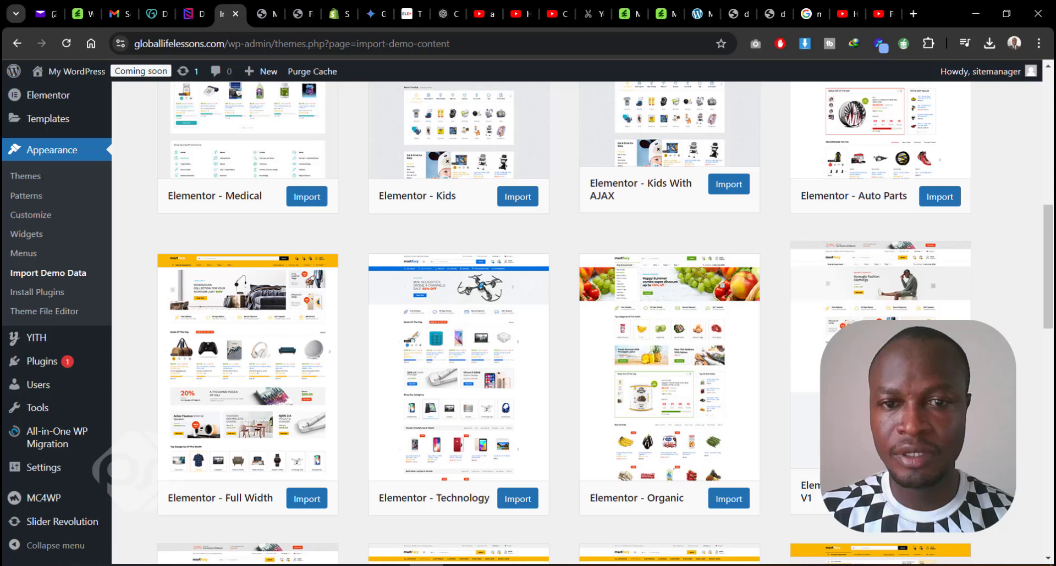
scroll("down", 3)
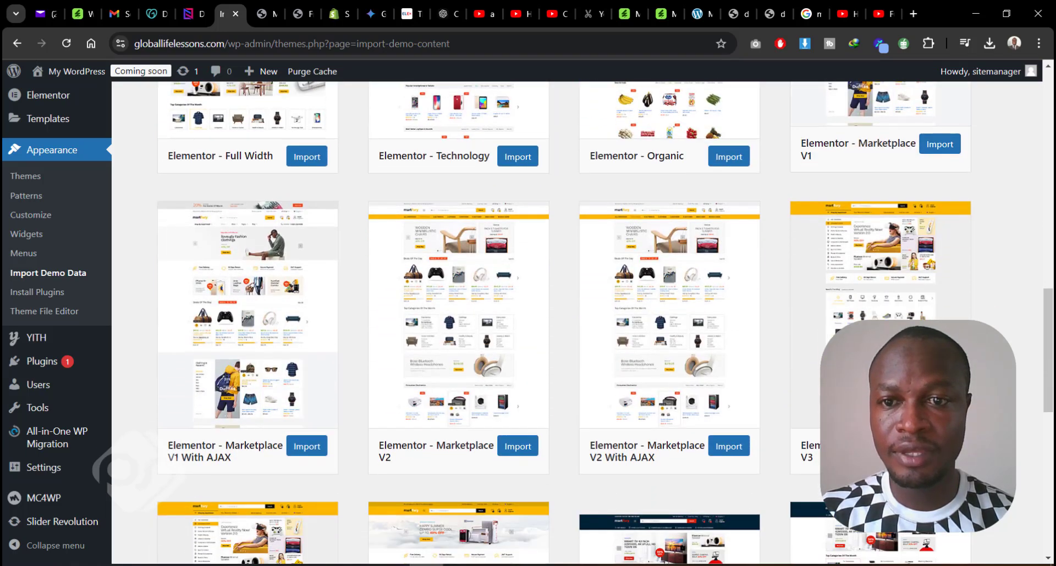
scroll("down", 3)
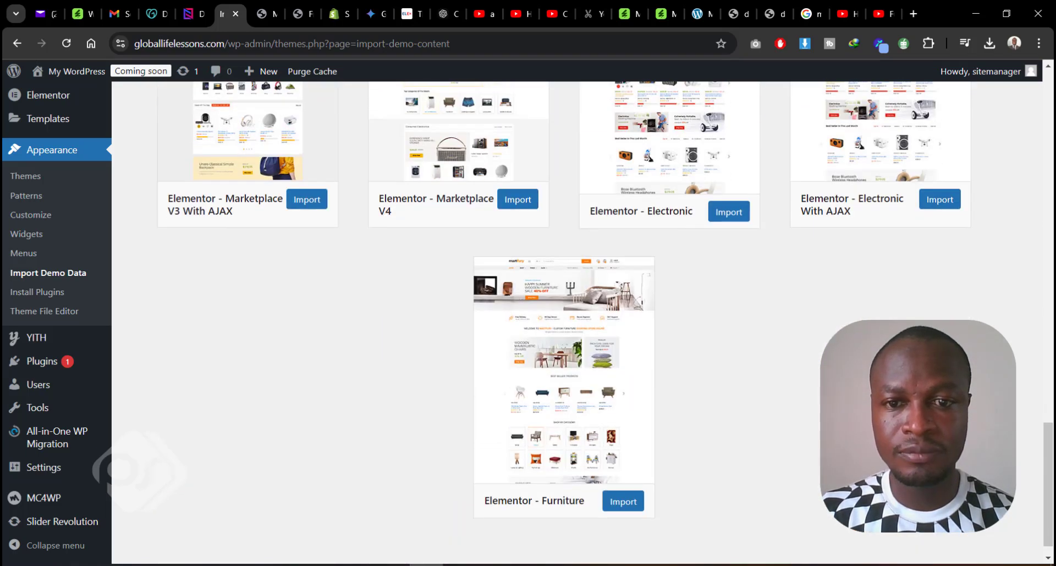
scroll("up", 3)
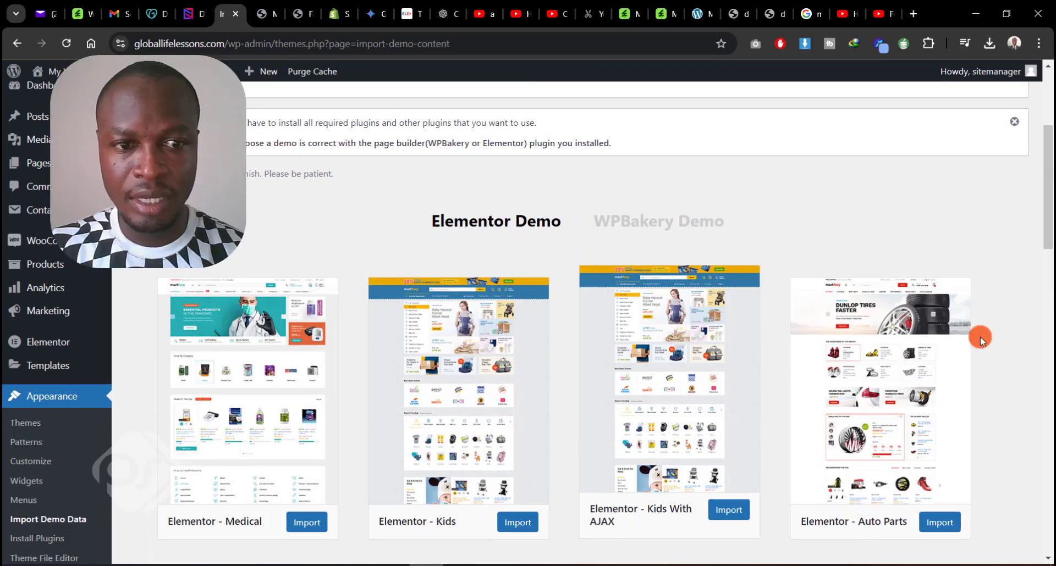
Step: Locate Elementor - Marketplace V1 in the demo list and start its import
scroll("down", 3)
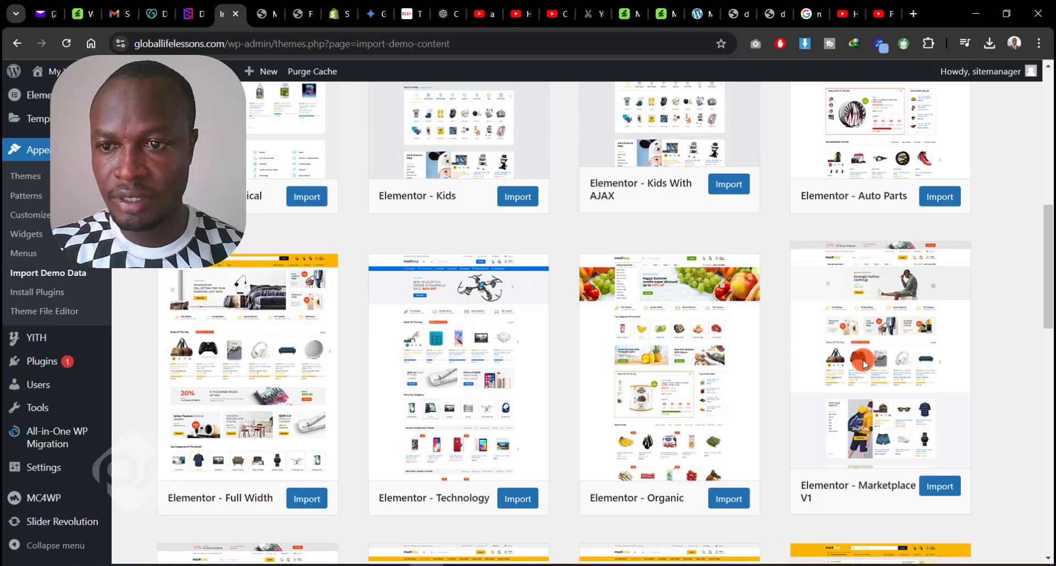
scroll("down", 3)
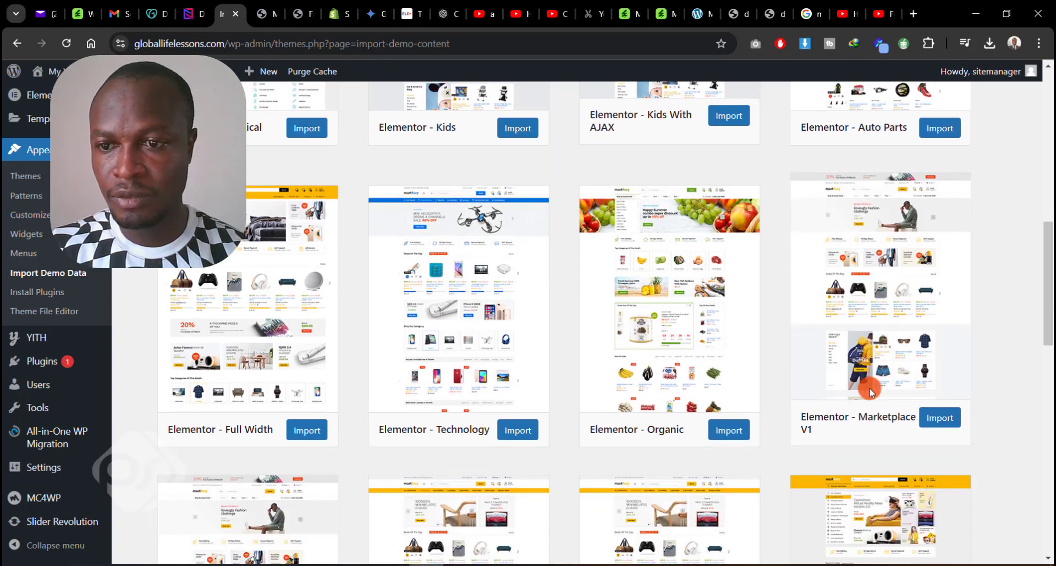
scroll("up", 3)
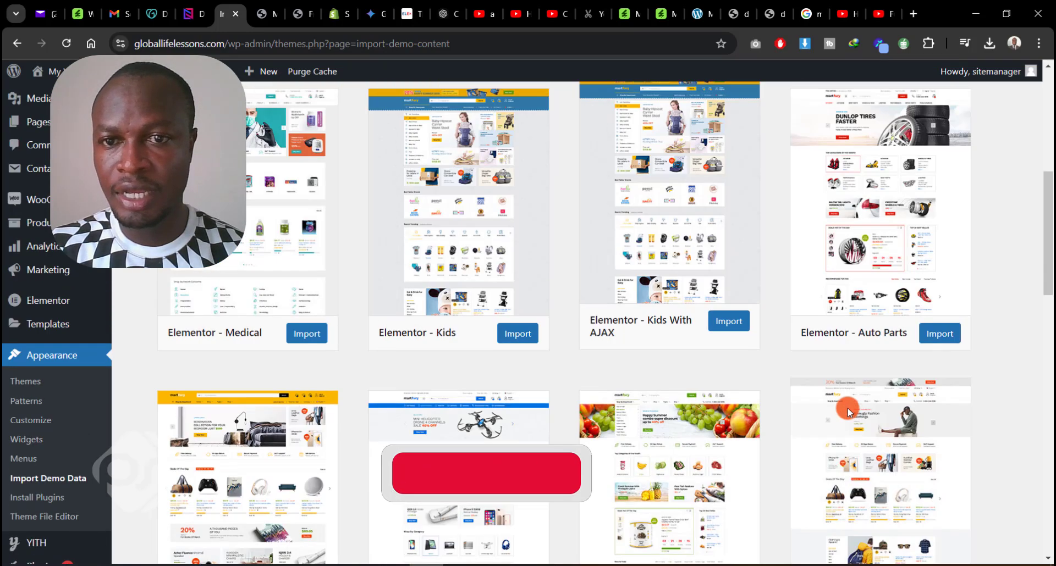
scroll("up", 3)
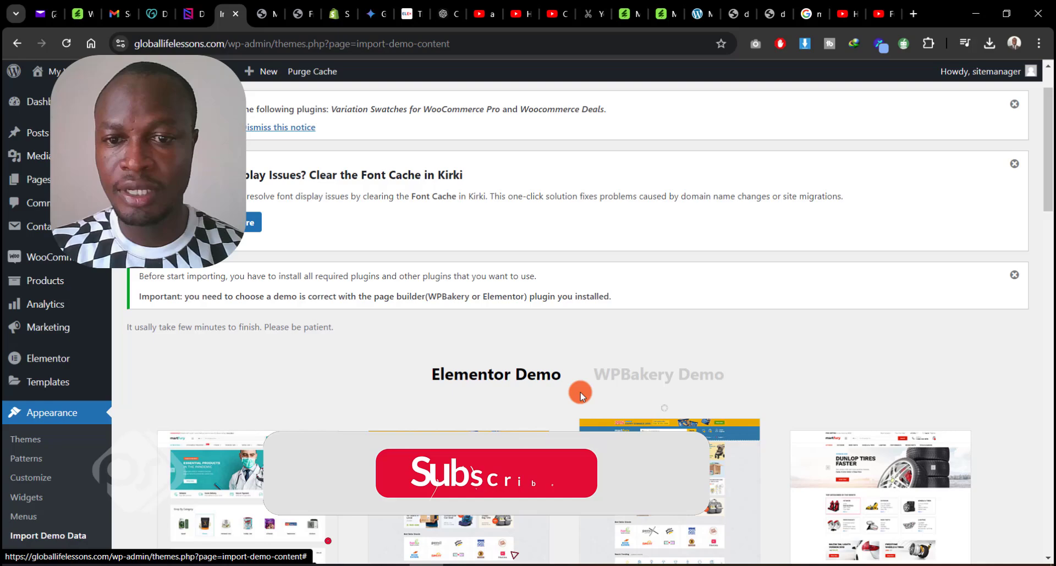
scroll("down", 3)
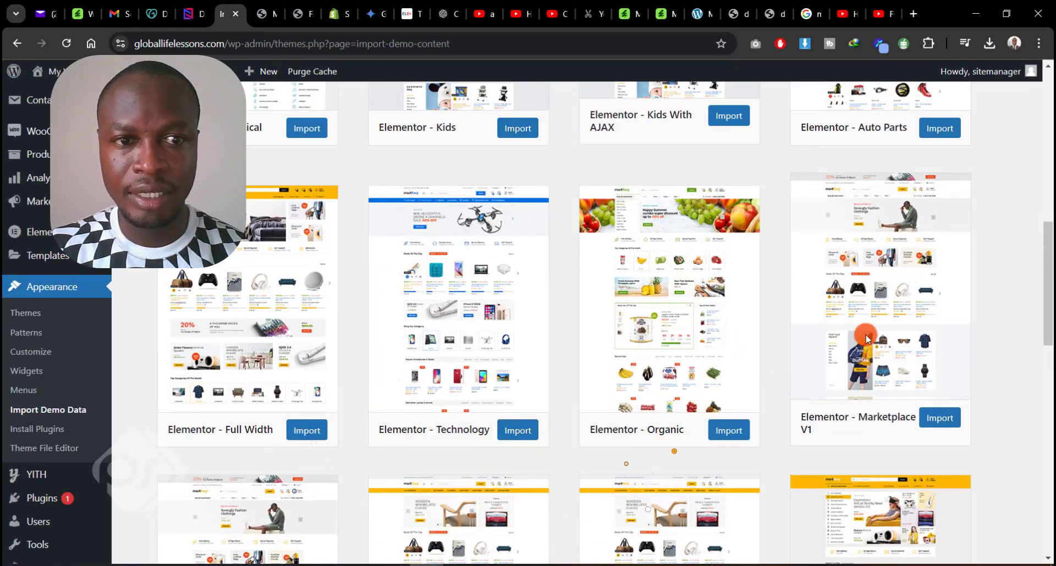
left_click(938, 418)
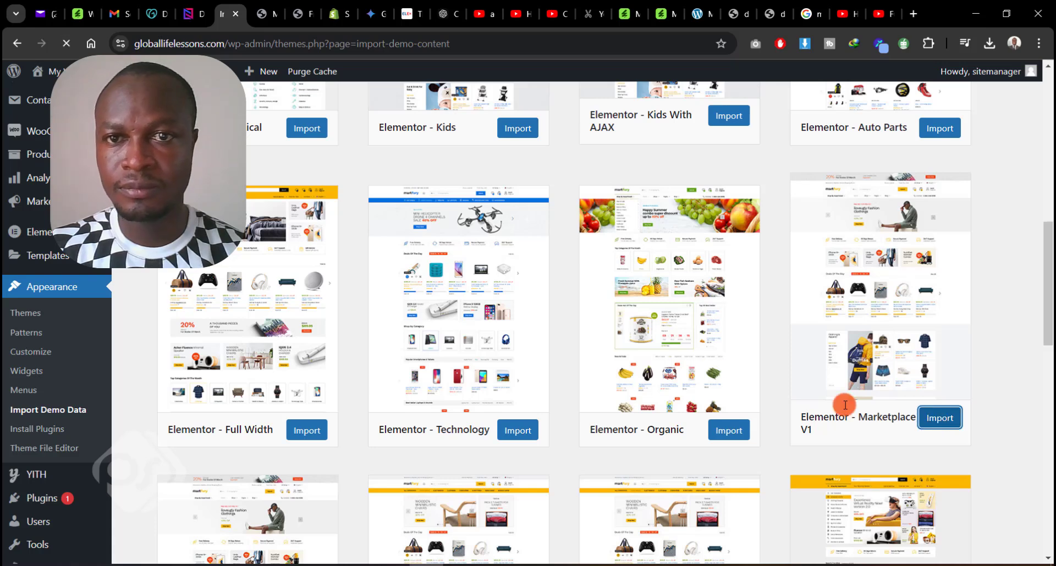
Step: While content imports, check the live Martfury demo and ThemeForest overview, then view the site front end showing Sample Page
left_click(938, 418)
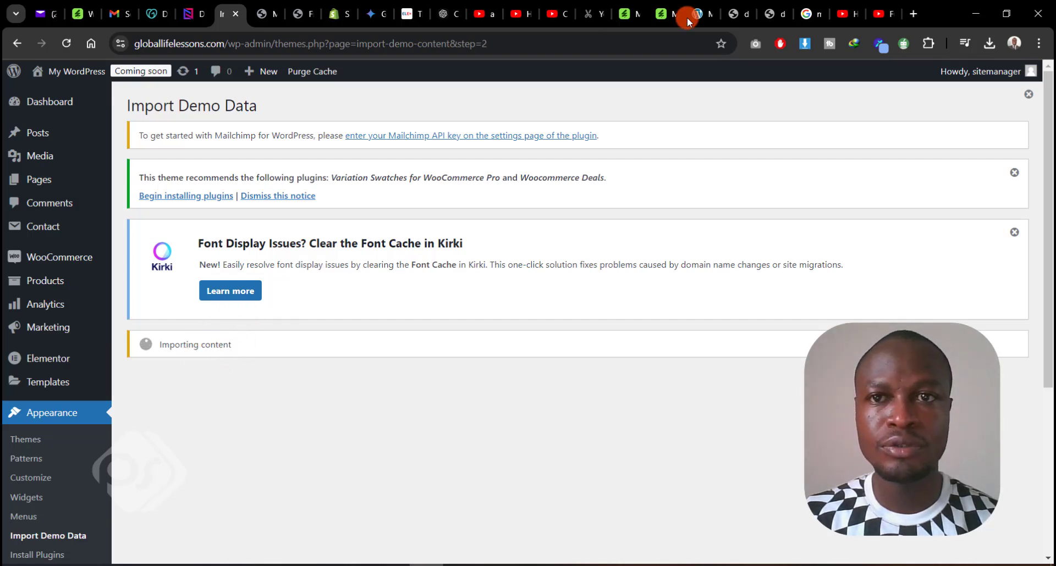
left_click(687, 13)
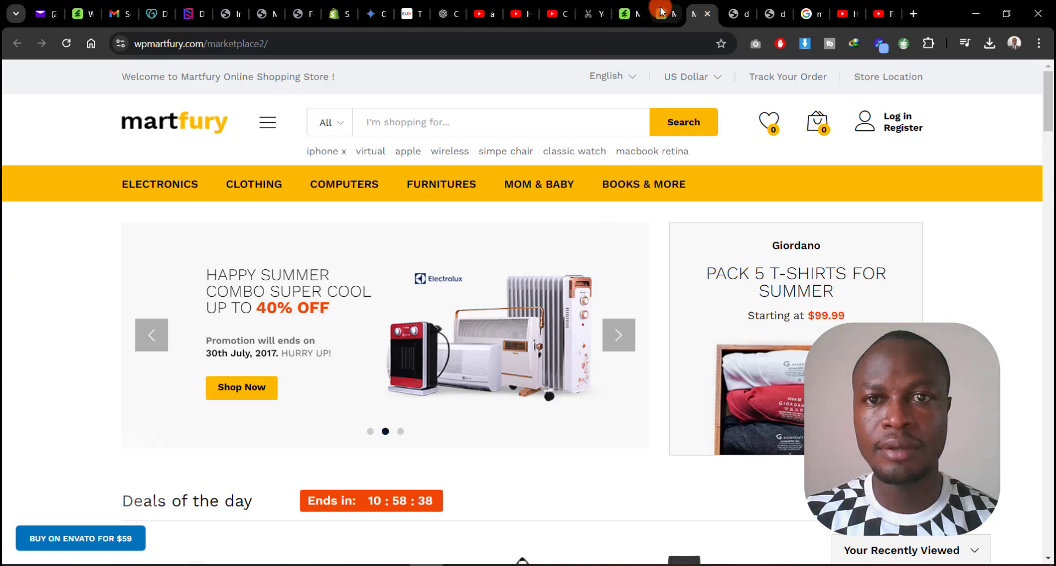
left_click(666, 13)
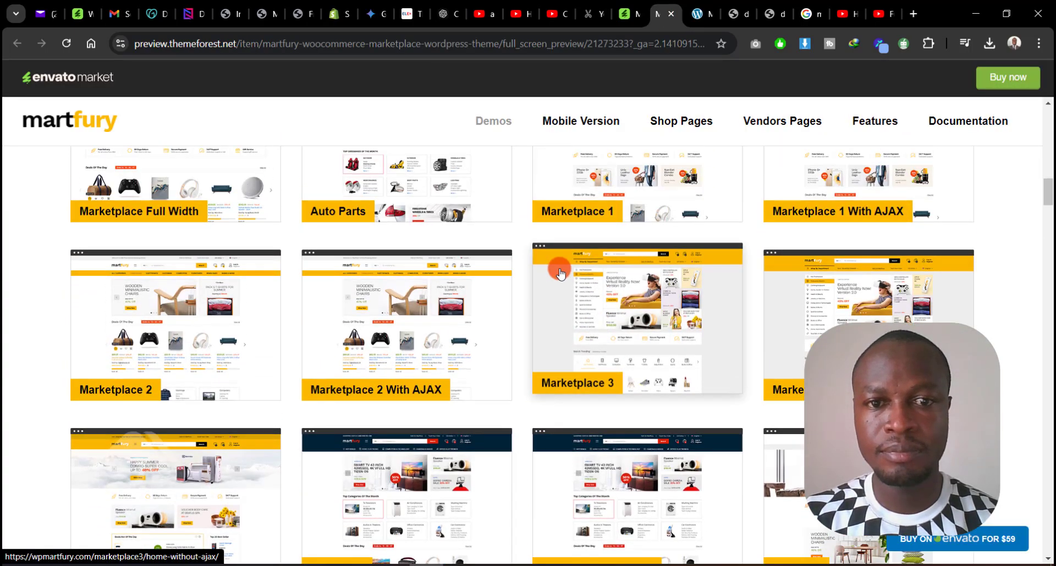
scroll("up", 3)
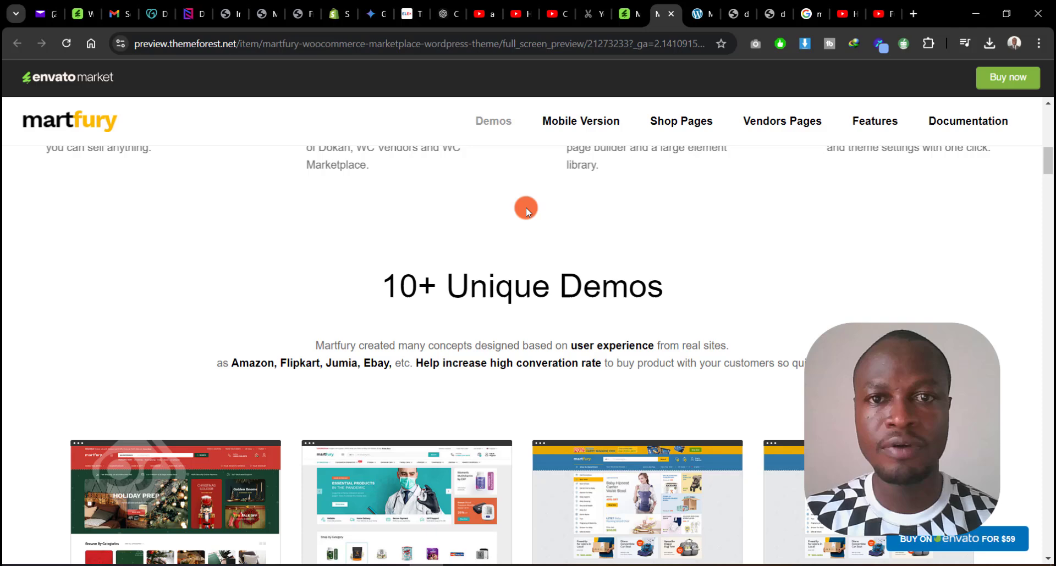
left_click(221, 13)
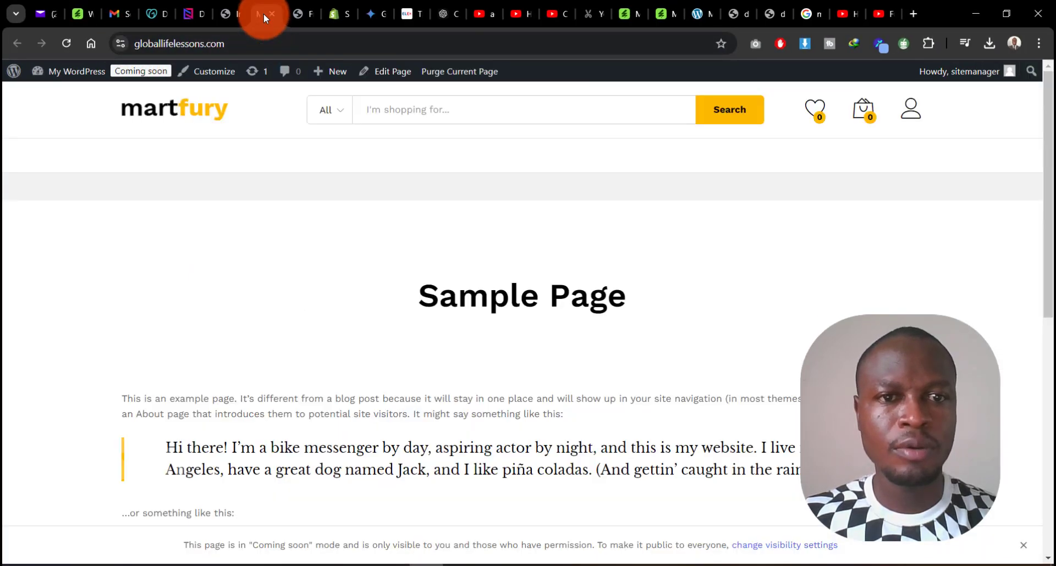
Step: View the imported Martfury marketplace homepage, dismiss the discount popup and scroll its deals and product sections
left_click(265, 13)
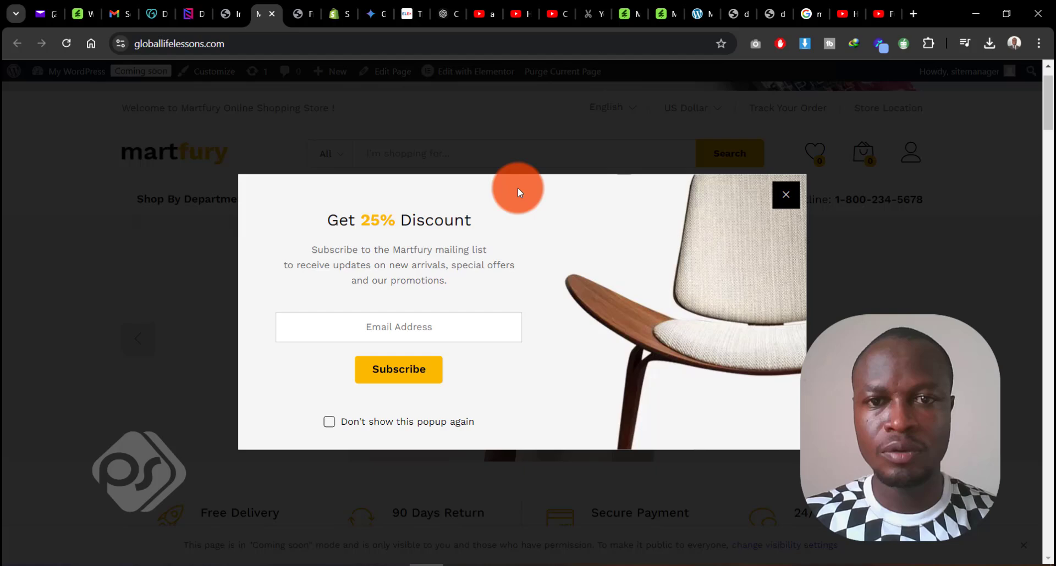
left_click(786, 195)
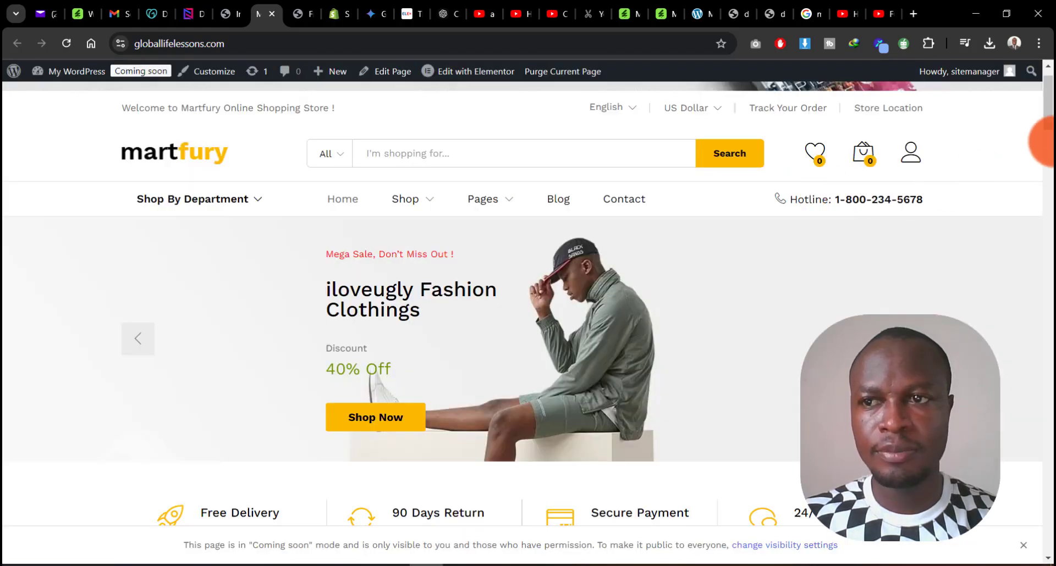
scroll("down", 3)
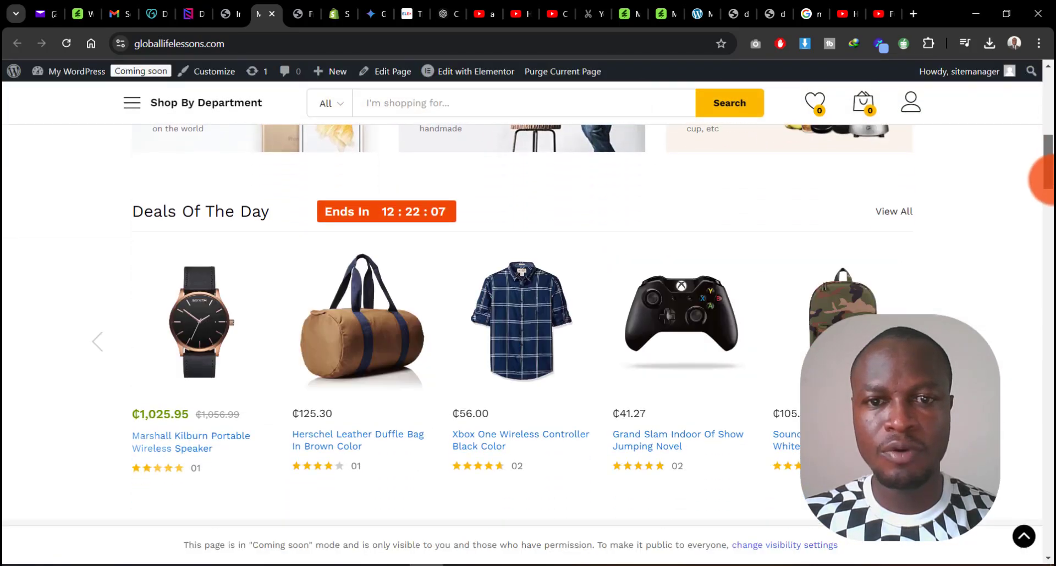
scroll("down", 3)
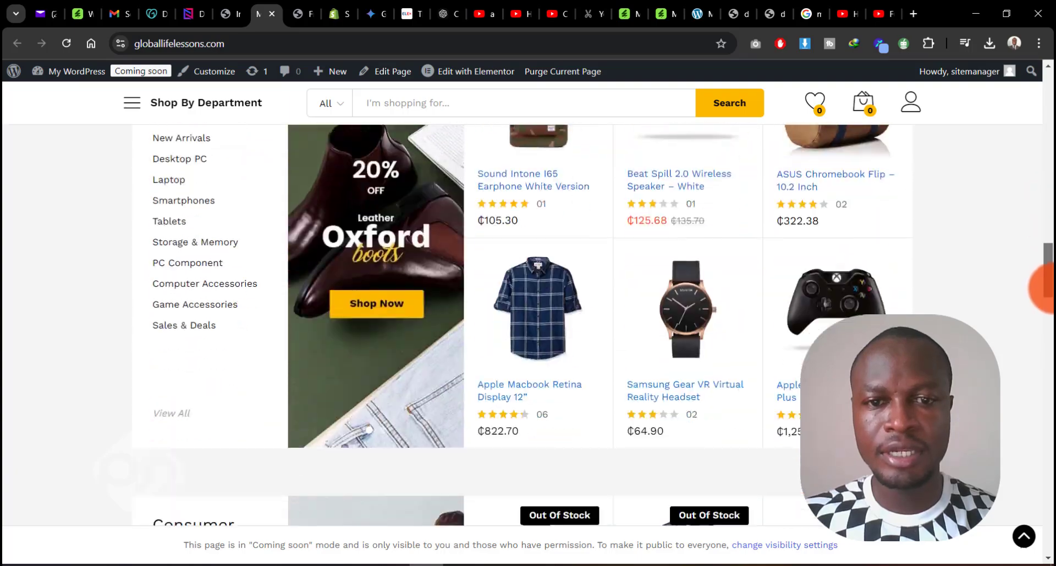
scroll("down", 3)
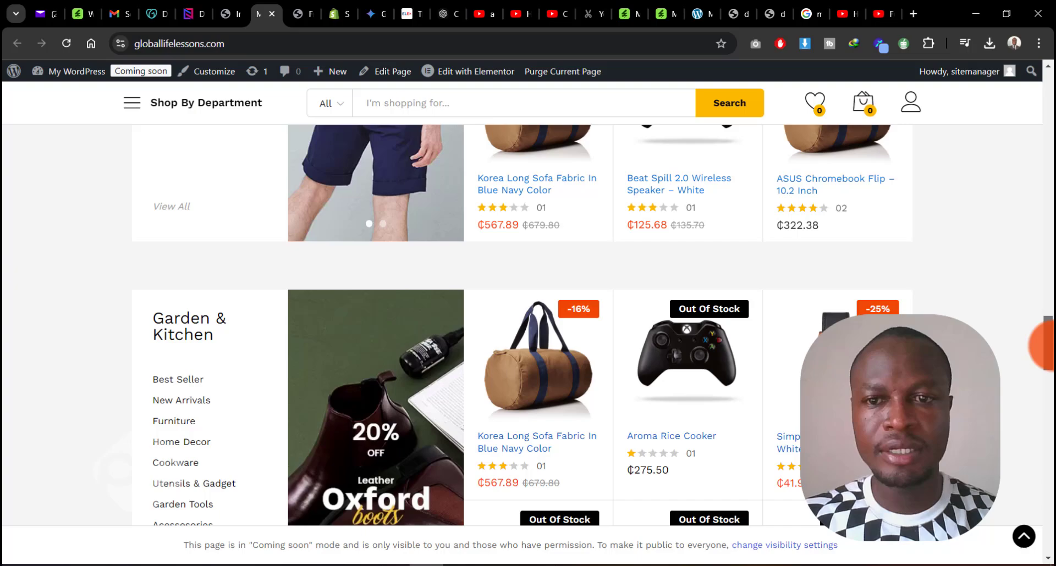
scroll("up", 3)
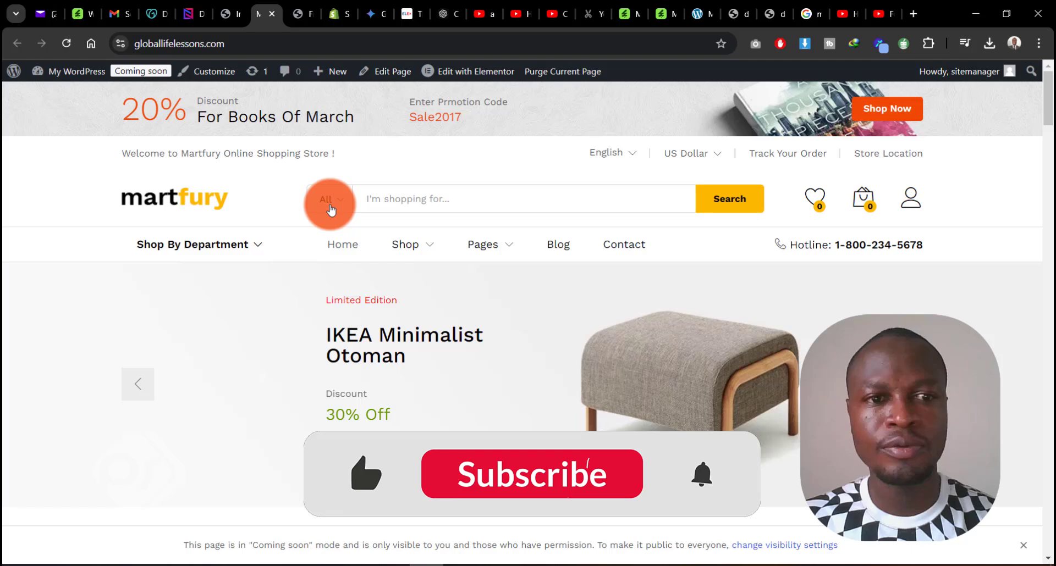
left_click(665, 14)
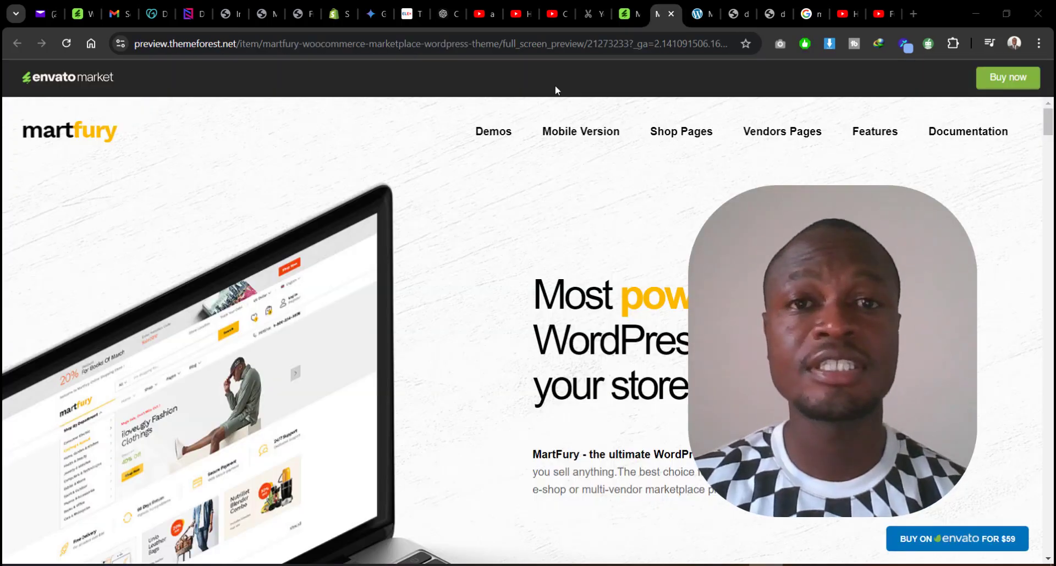